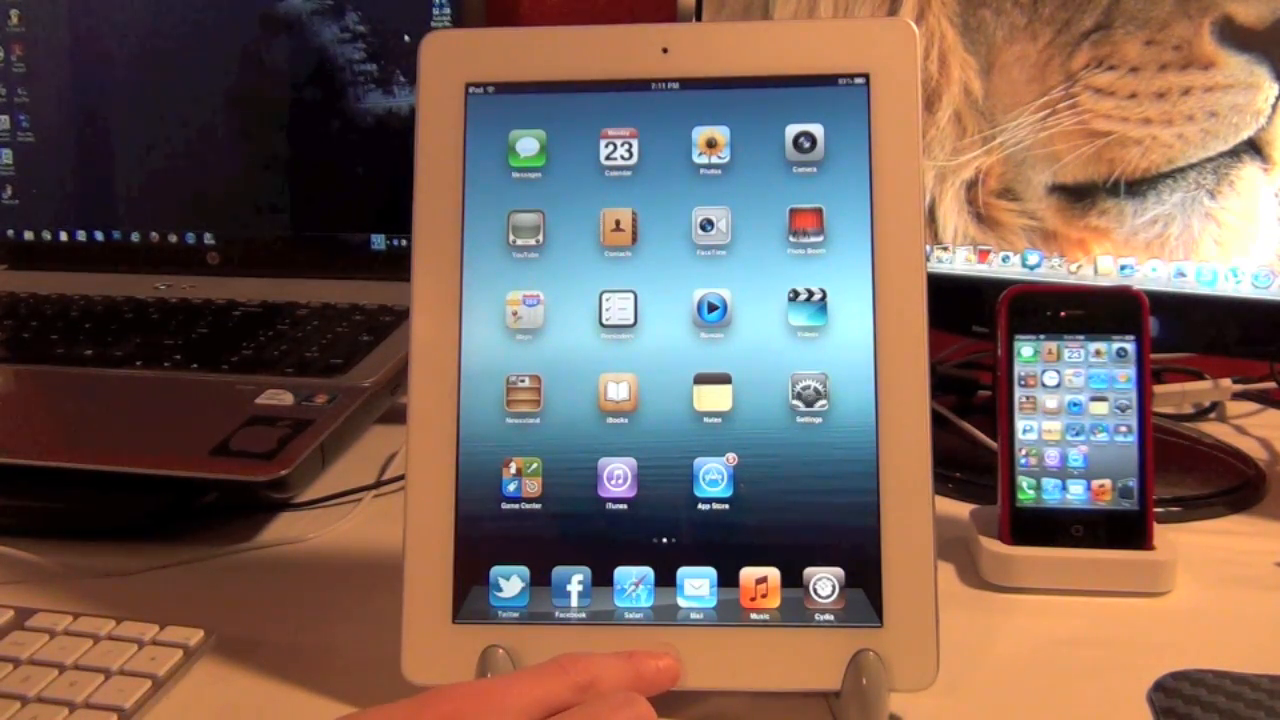
- Summon Siri and ask a location question, getting the reply to enable Location Services
{"action": "left_click", "coordinate": [656, 664]}
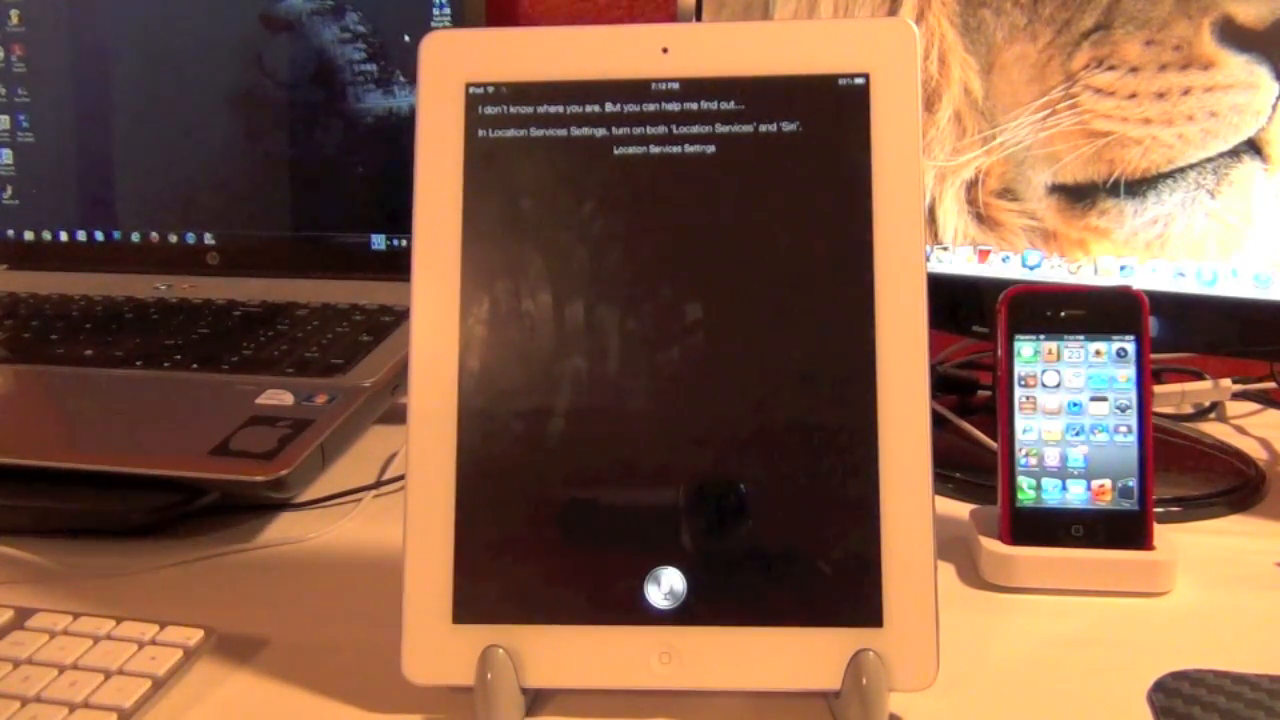
- Summon Siri for a new request that returns two picture results
{"action": "left_click", "coordinate": [662, 656]}
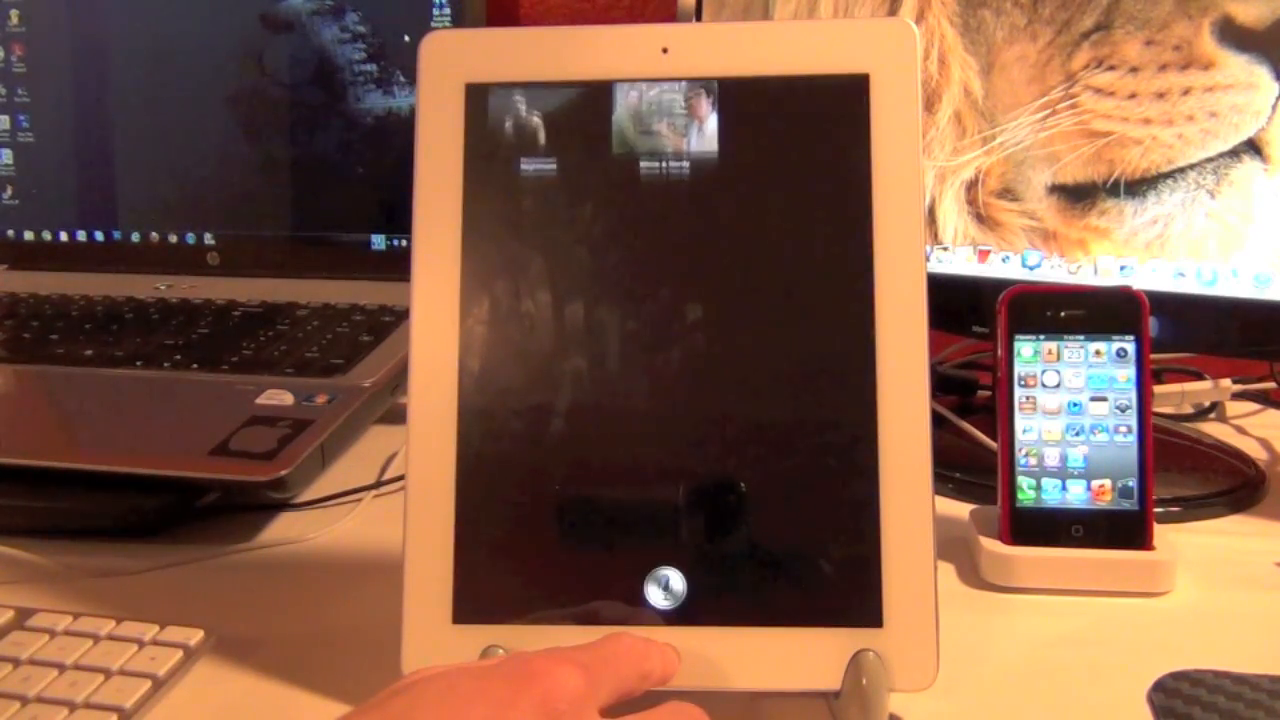
- Ask Siri to open Cydia, then call Siri up again over the Cydia app
{"action": "left_click", "coordinate": [660, 596]}
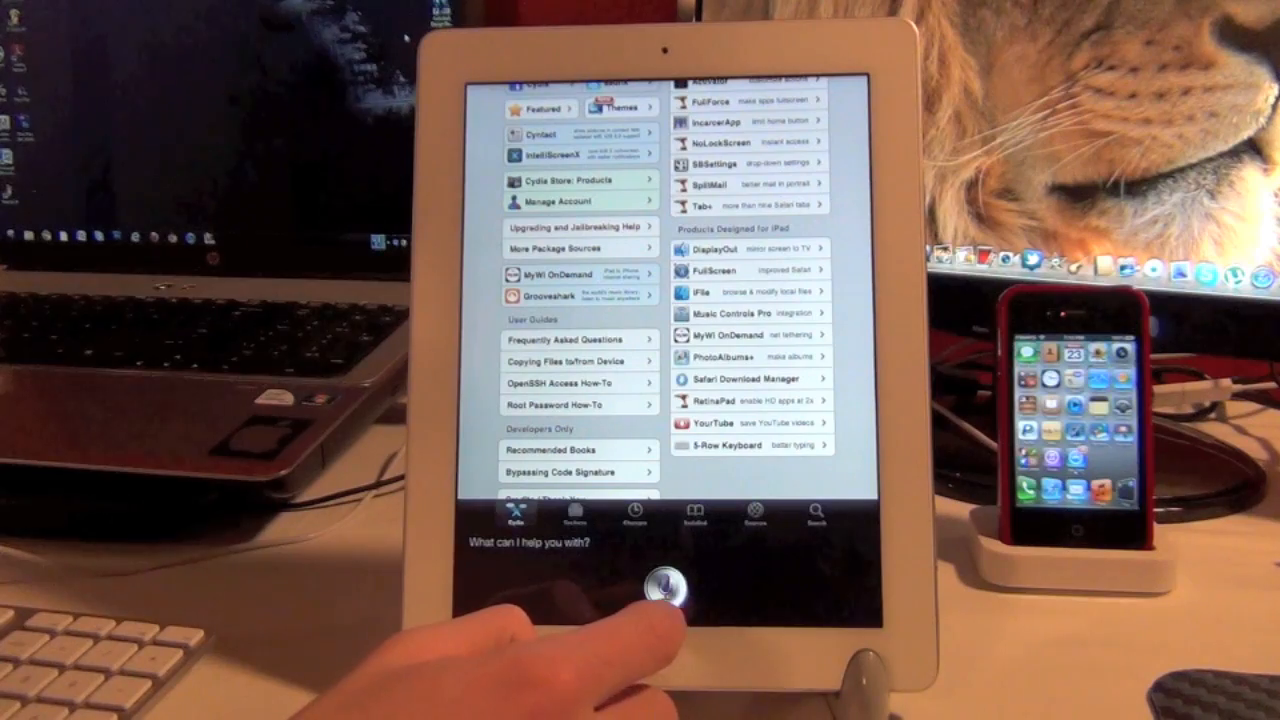
{"action": "left_click", "coordinate": [642, 596]}
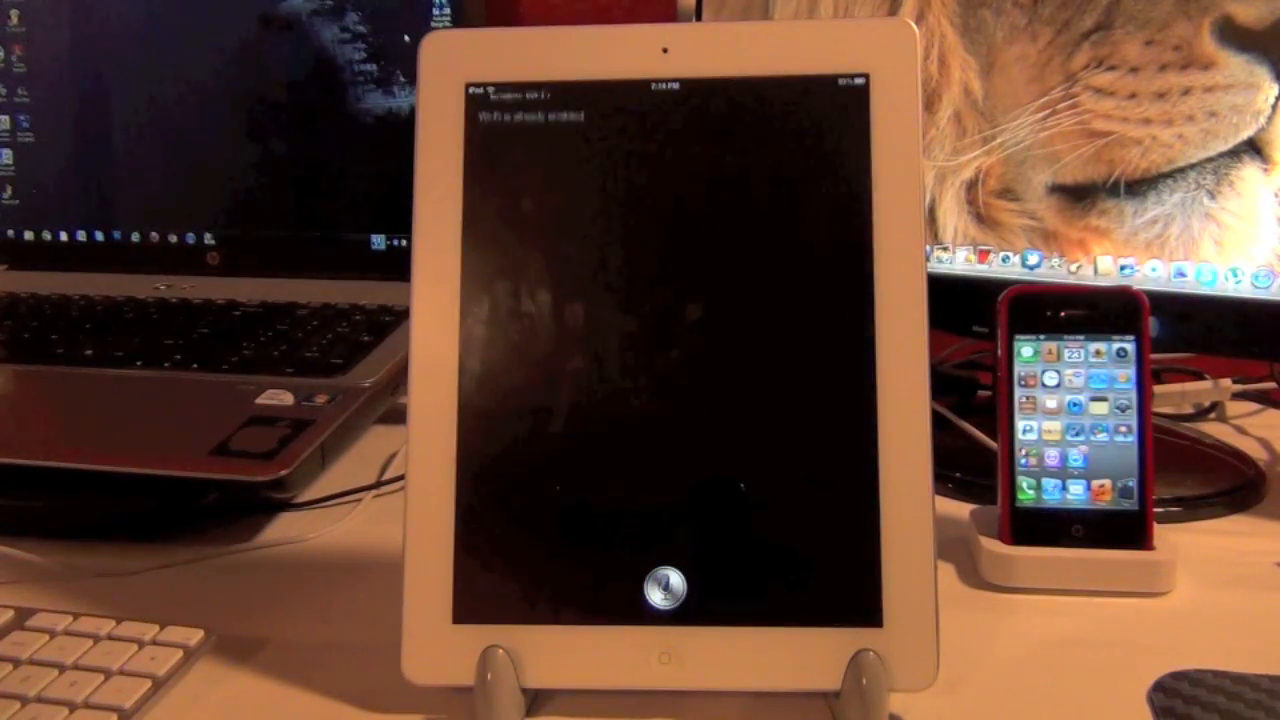
- Dismiss Siri after it confirms Wi-Fi is already enabled, returning to the home screen
{"action": "left_click", "coordinate": [650, 588]}
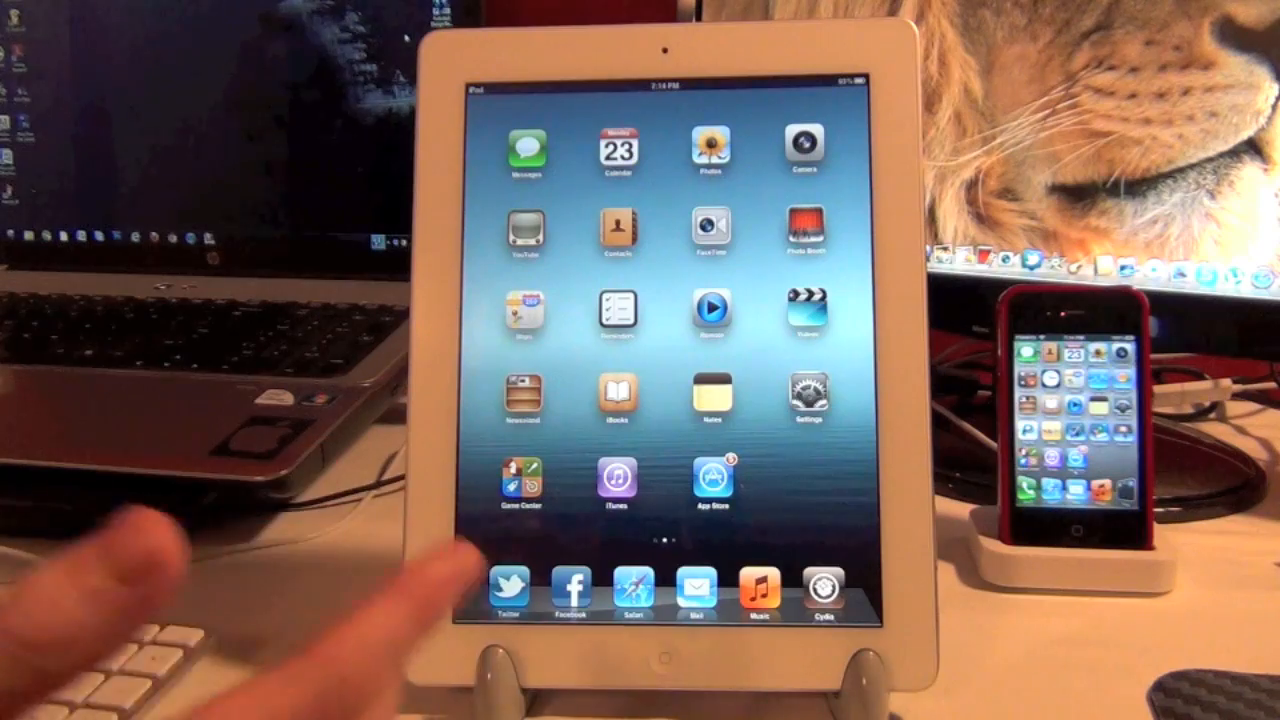
- Go into Settings > General > About to show the iPad's capacity, version and model details
{"action": "left_click", "coordinate": [806, 400]}
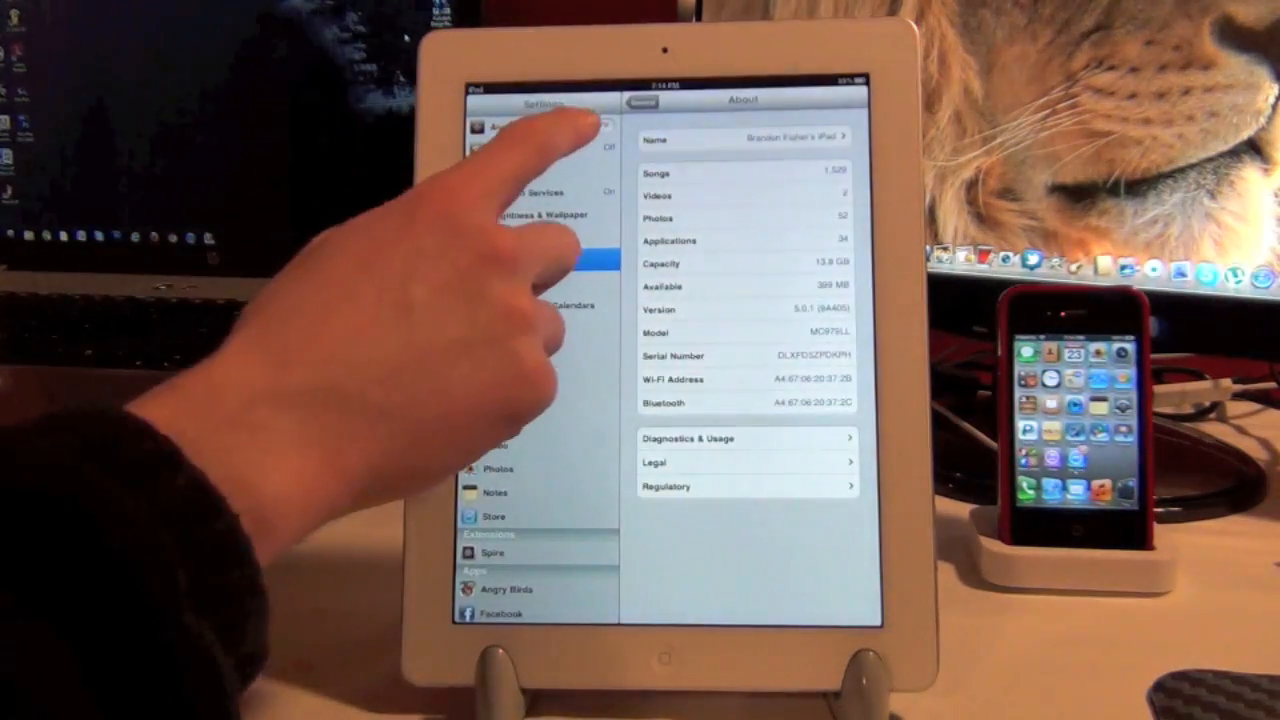